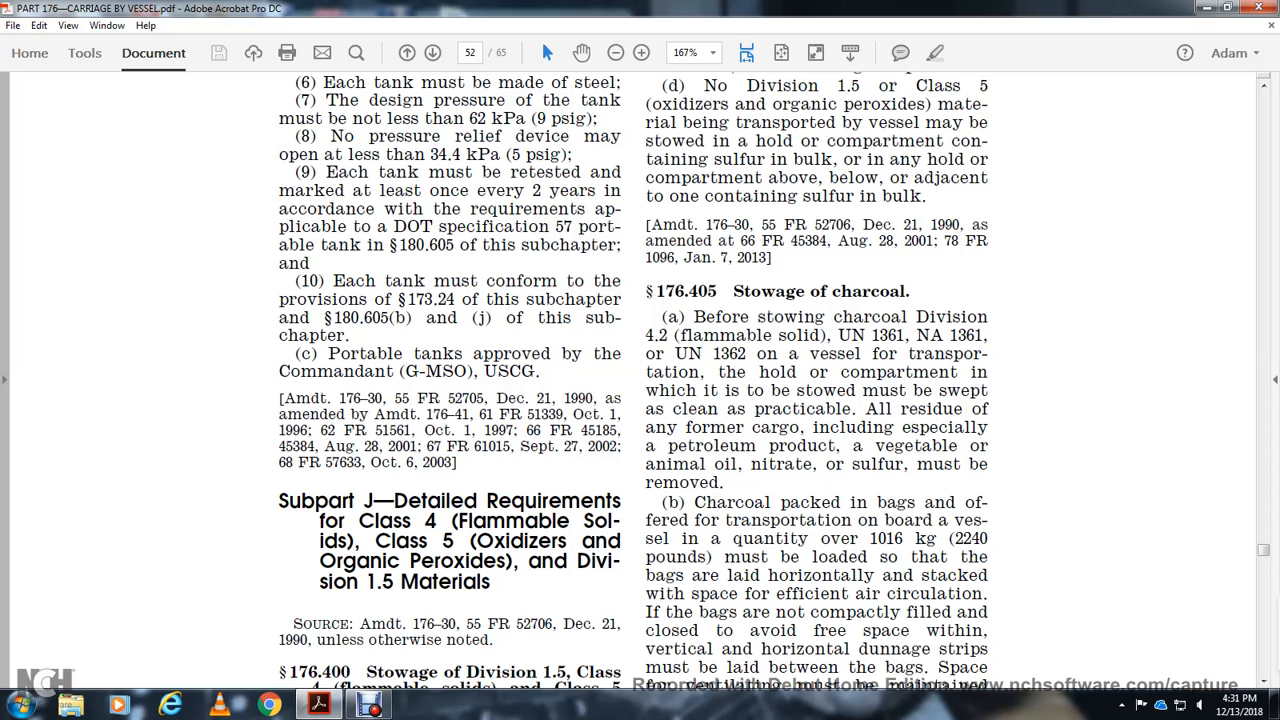
# Step: Scroll through the end of §176.400 to the charcoal screenings rule and page number 900
pyautogui.scroll(-3)
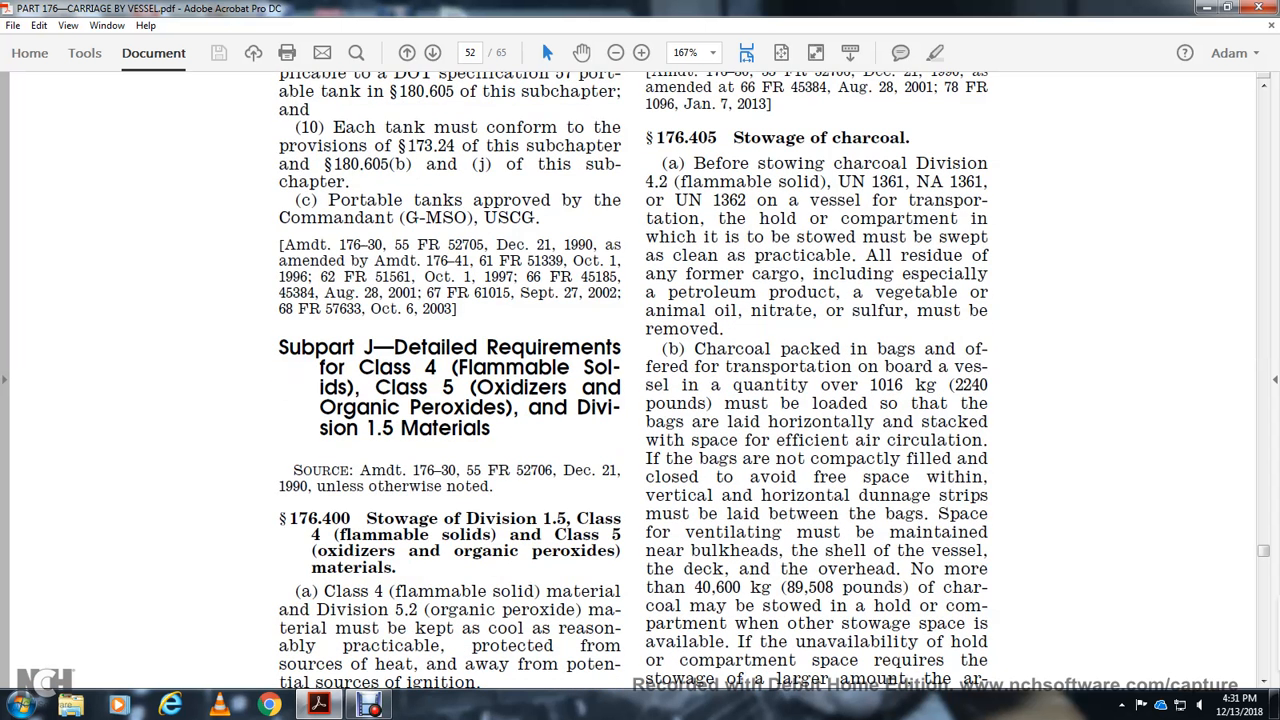
pyautogui.scroll(-3)
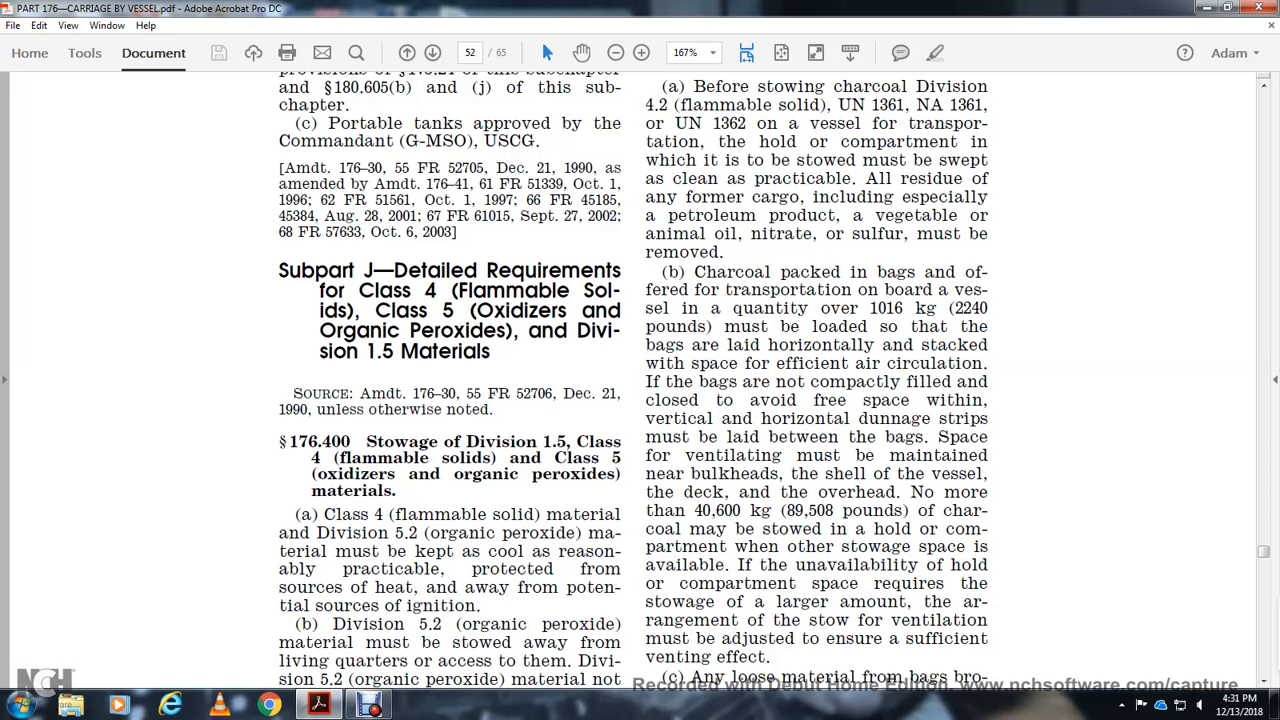
pyautogui.scroll(-3)
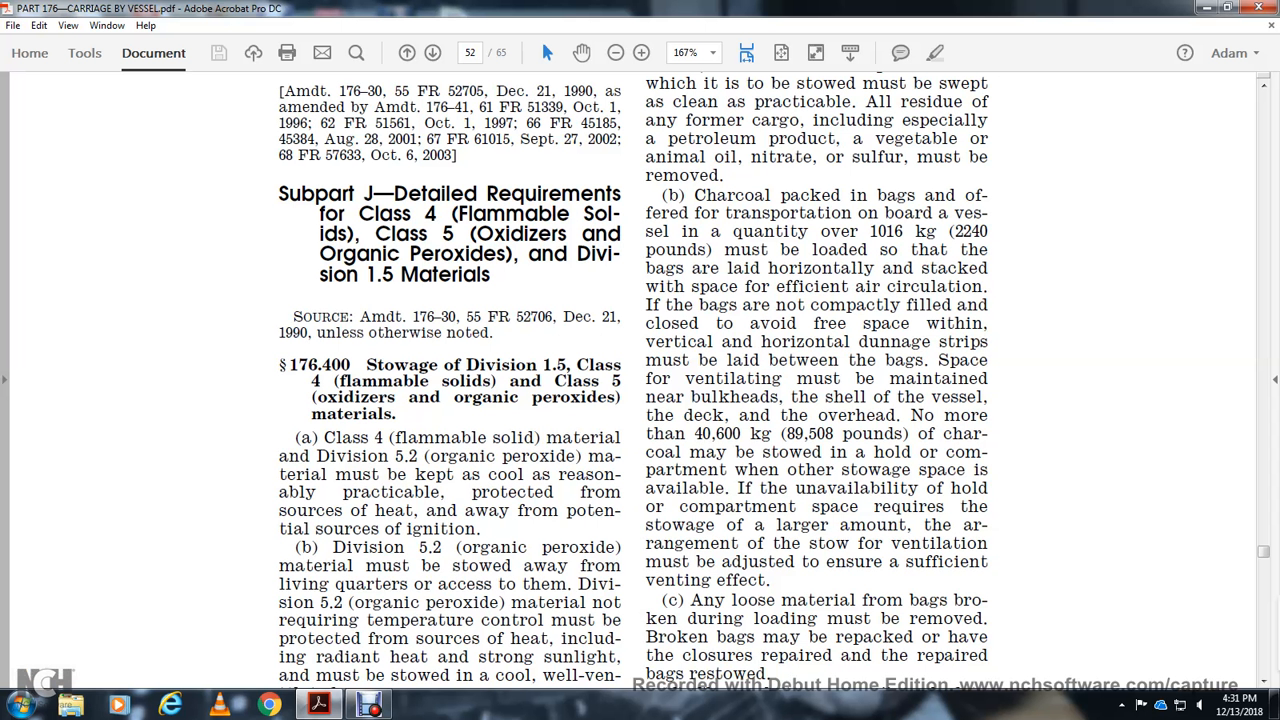
pyautogui.scroll(-3)
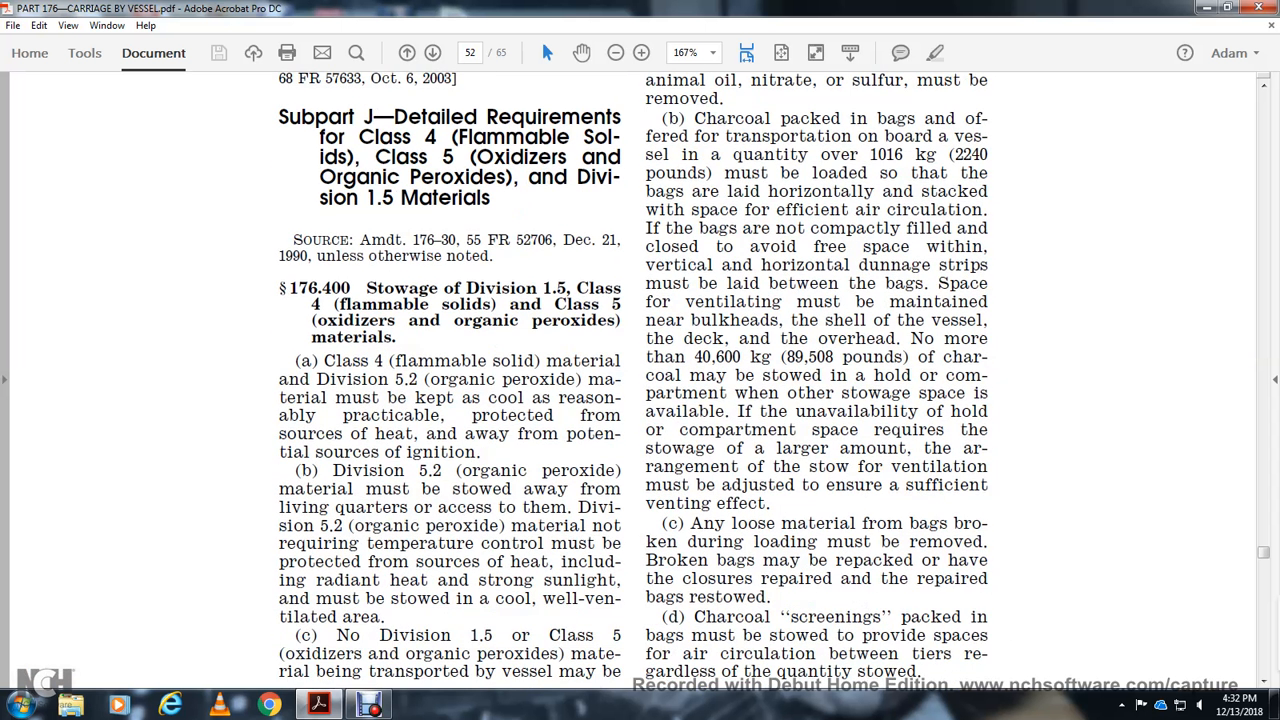
pyautogui.scroll(-3)
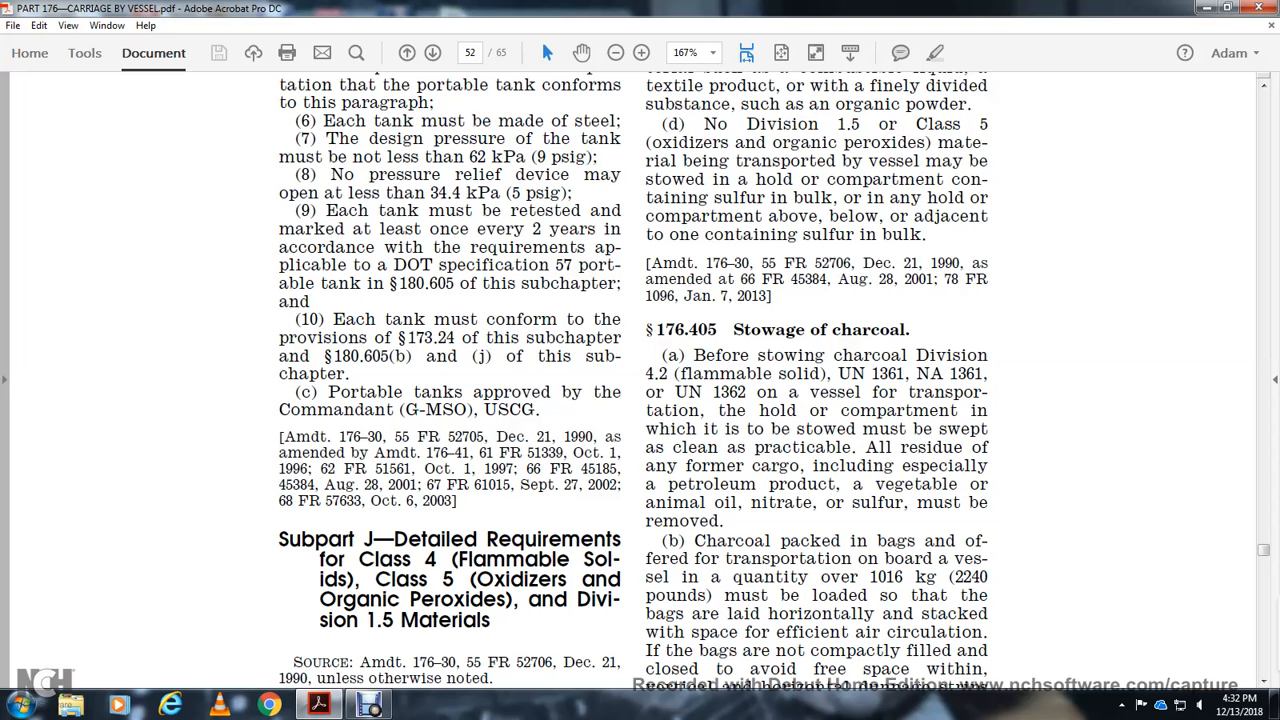
pyautogui.scroll(-3)
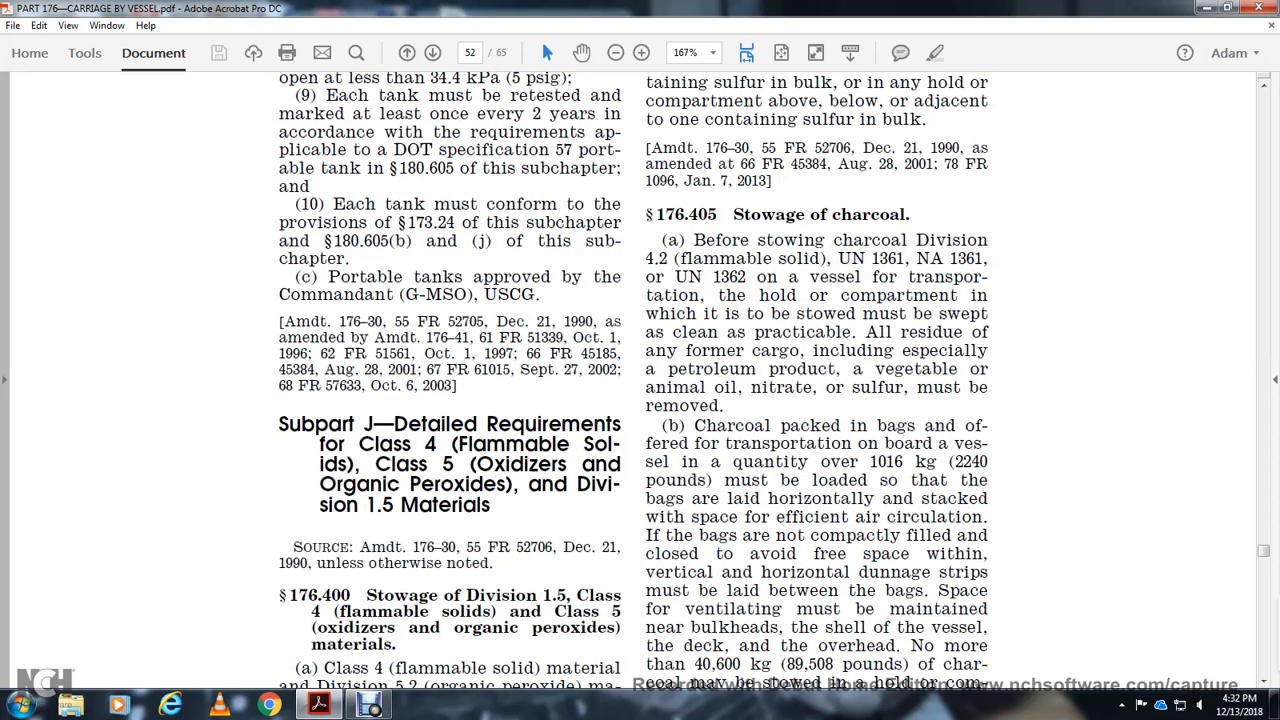
pyautogui.scroll(-3)
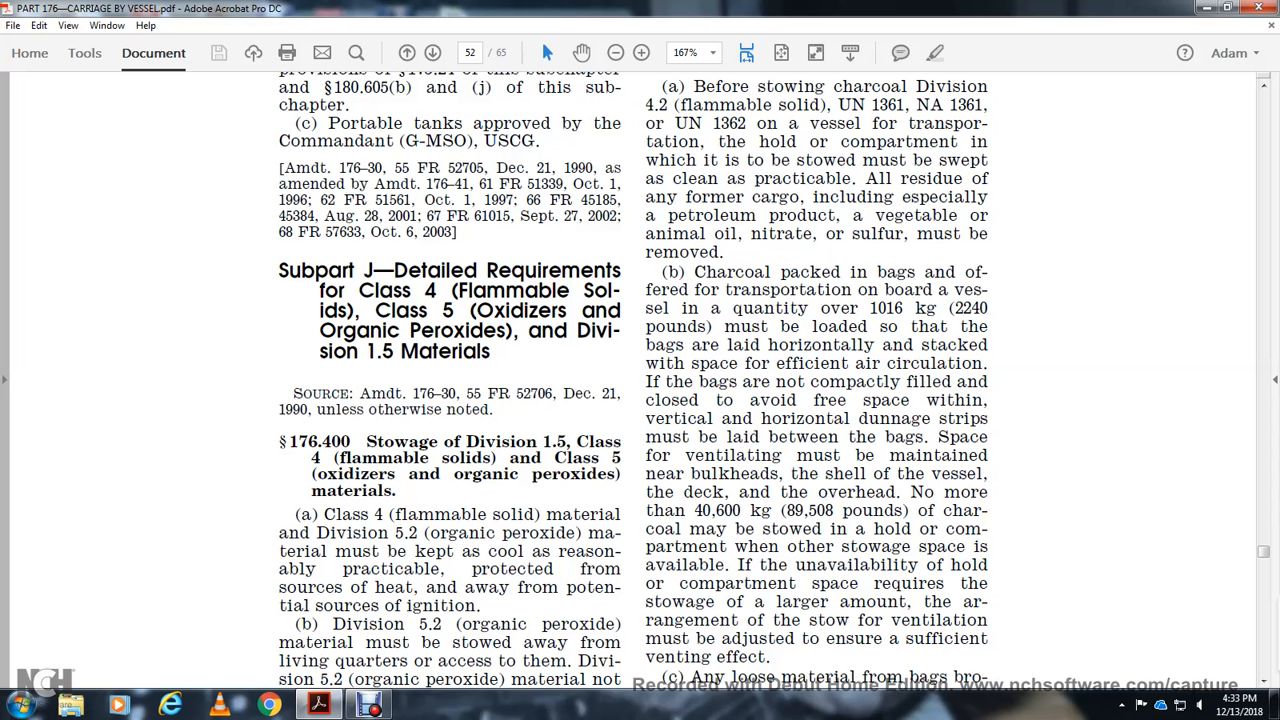
pyautogui.scroll(-3)
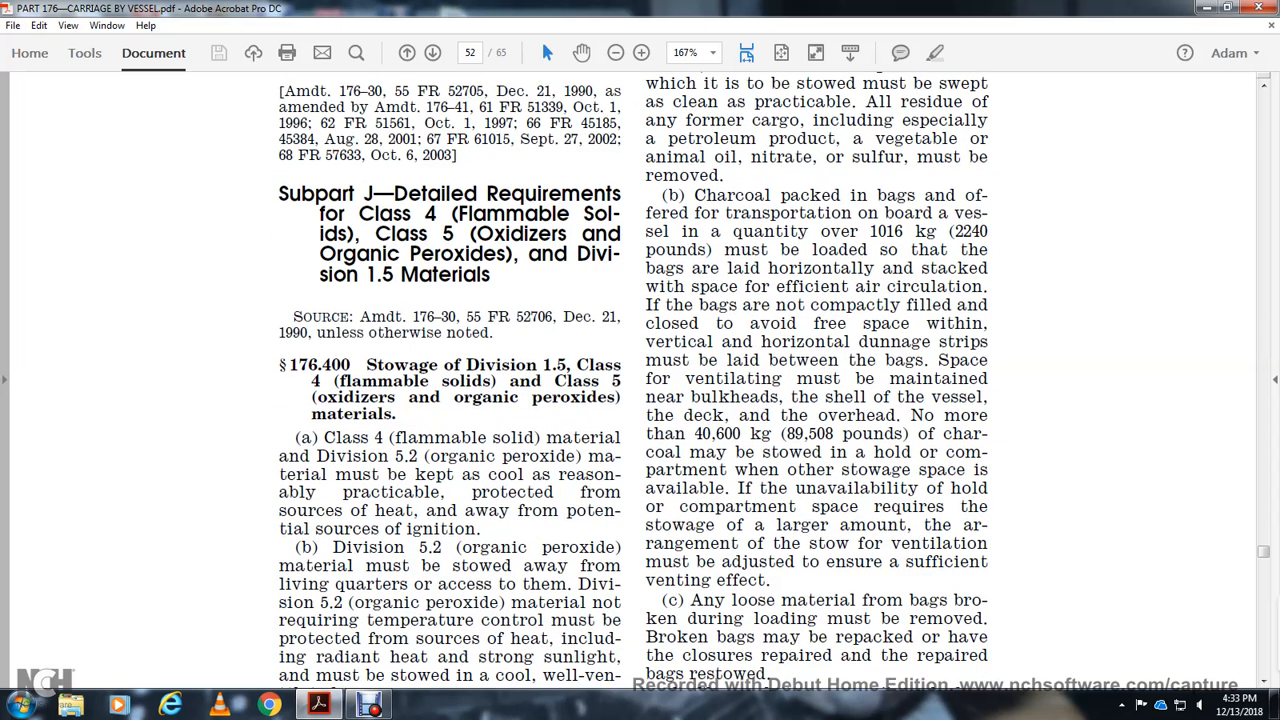
pyautogui.scroll(-3)
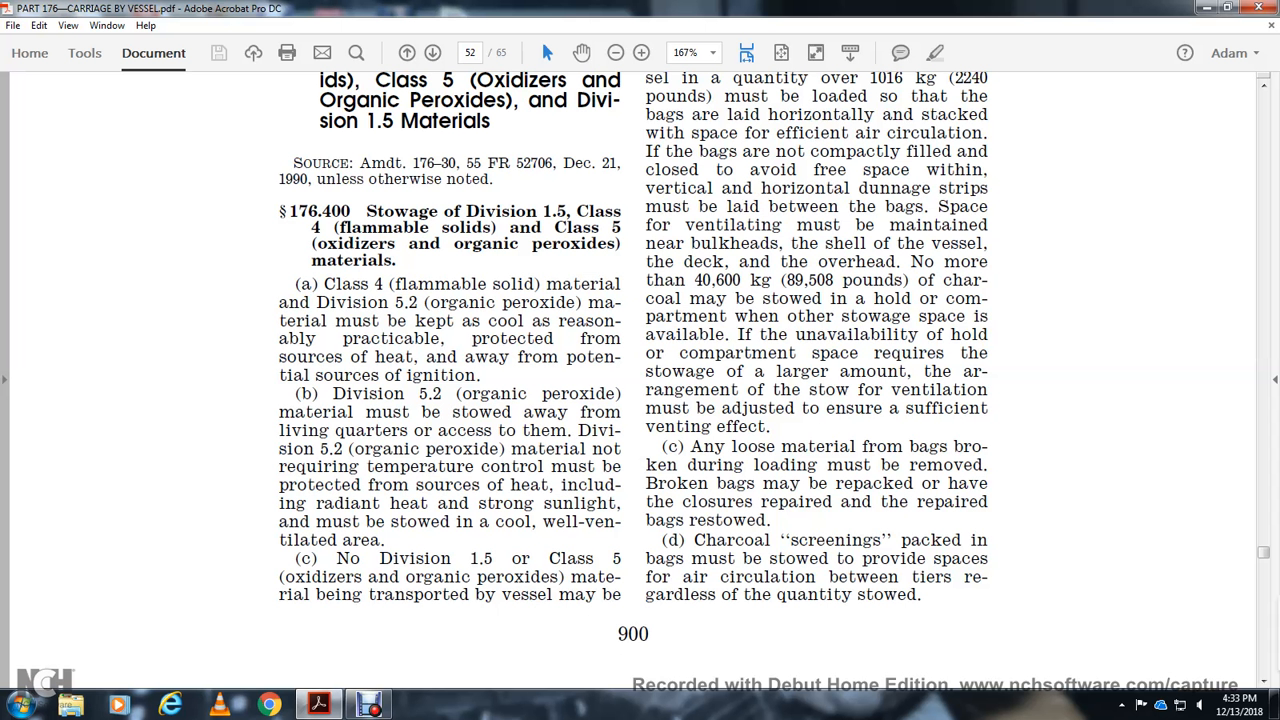
# Step: Advance to page 53, where §176.410 on Division 1.5 and ammonium nitrate begins
pyautogui.click(432, 52)
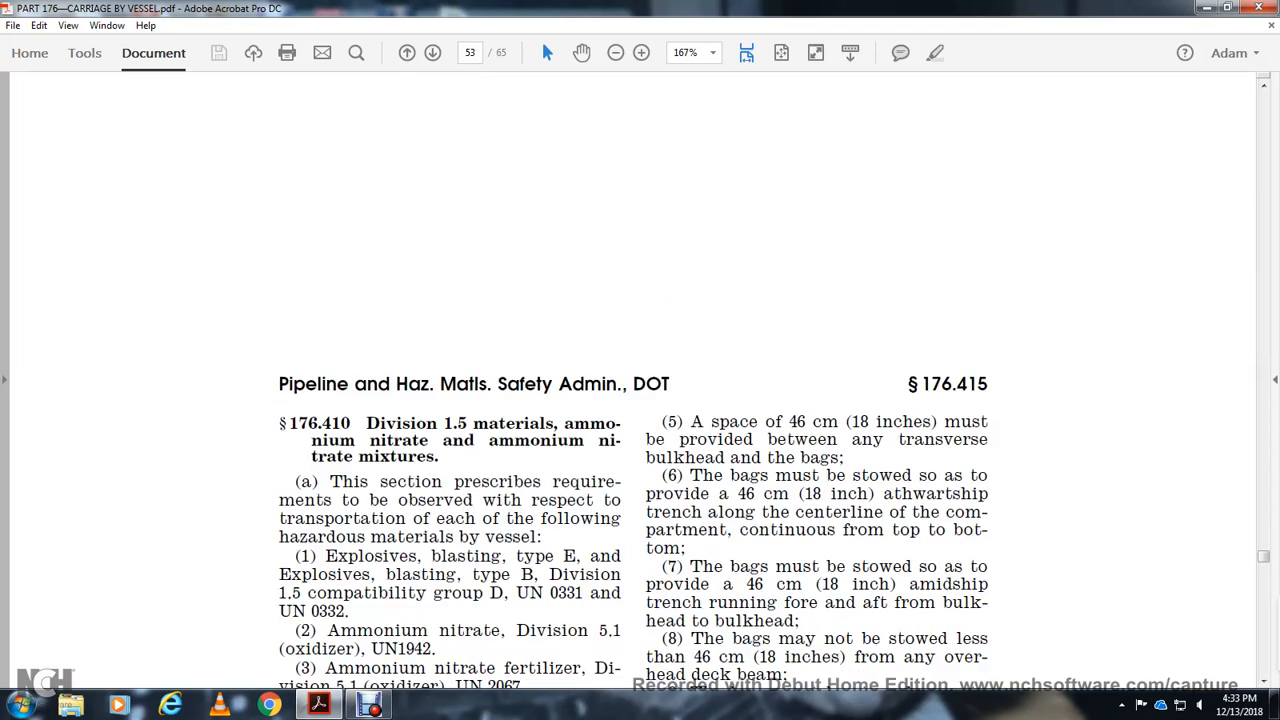
pyautogui.scroll(-3)
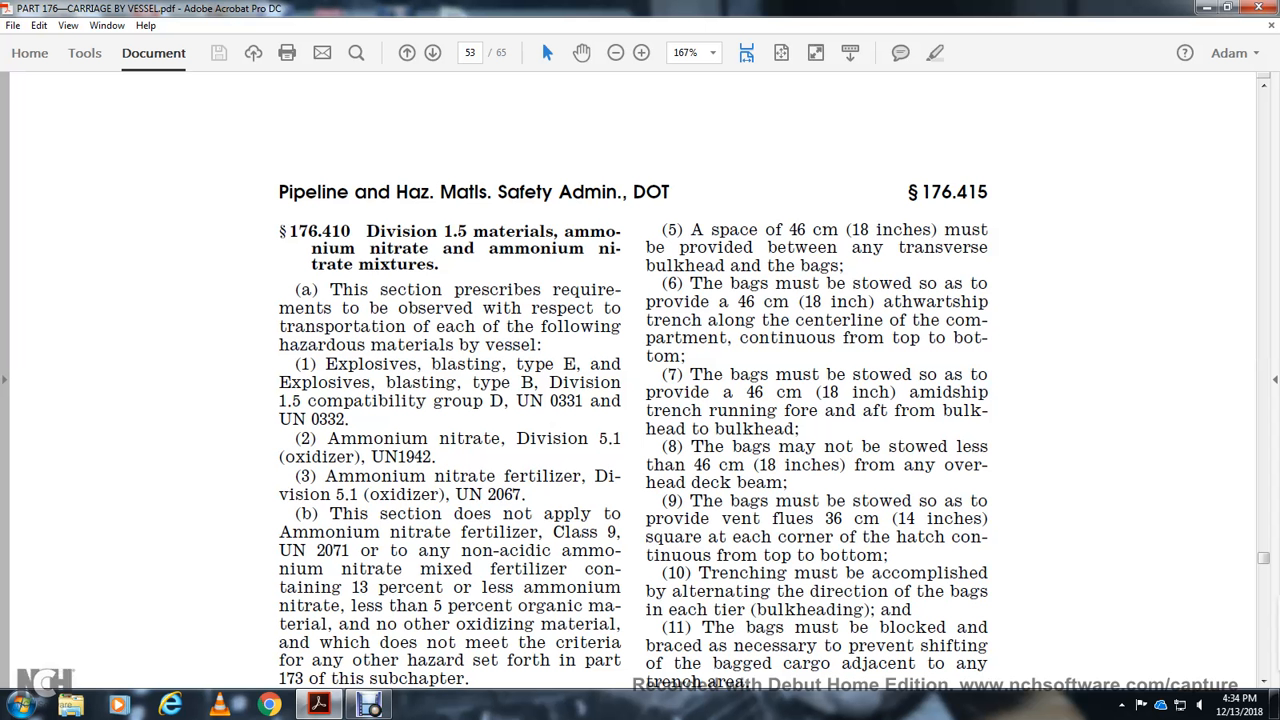
# Step: Read down page 53 through §176.410(c)–(d) and the ammonium nitrate bag-stowage rules
pyautogui.scroll(-3)
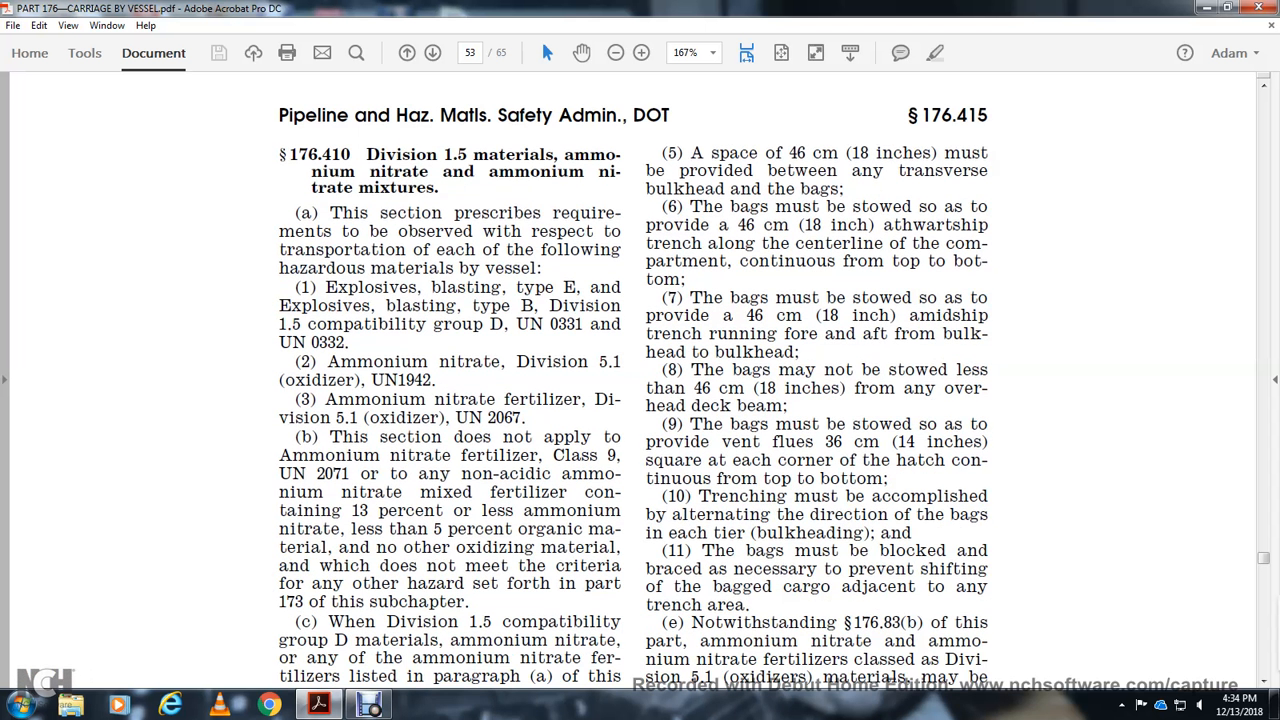
pyautogui.scroll(-3)
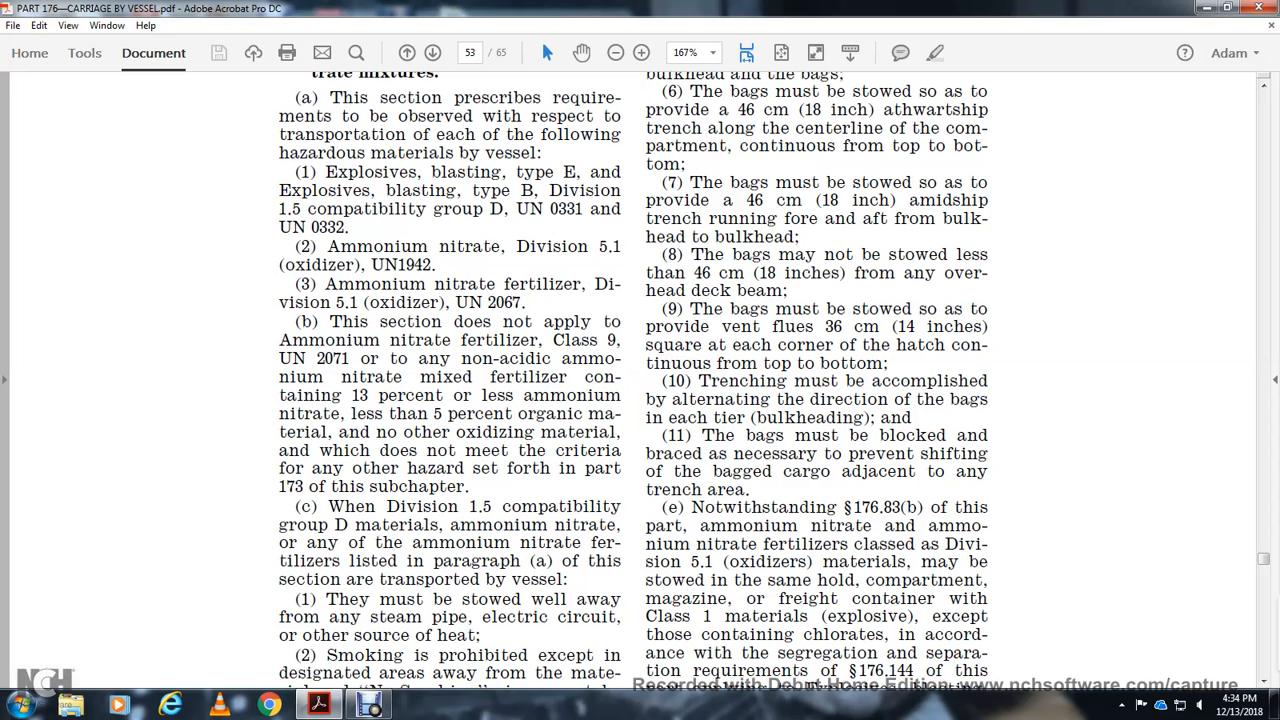
pyautogui.scroll(-3)
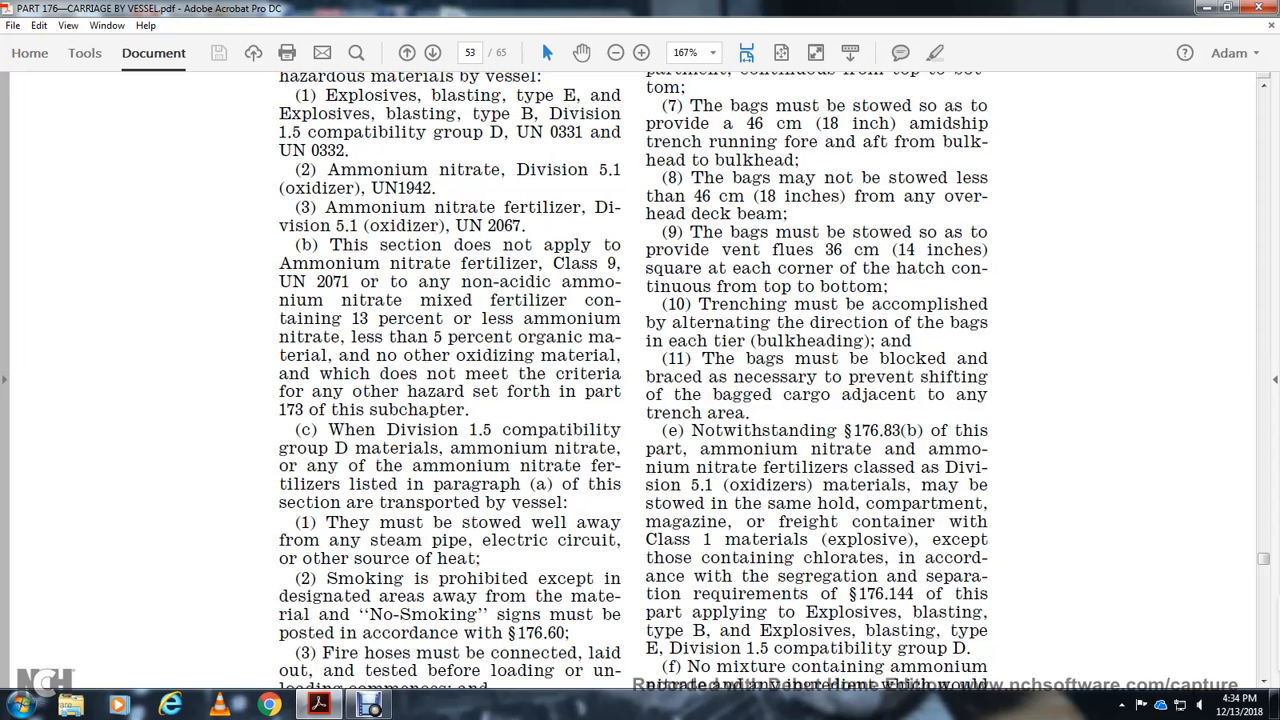
pyautogui.scroll(-3)
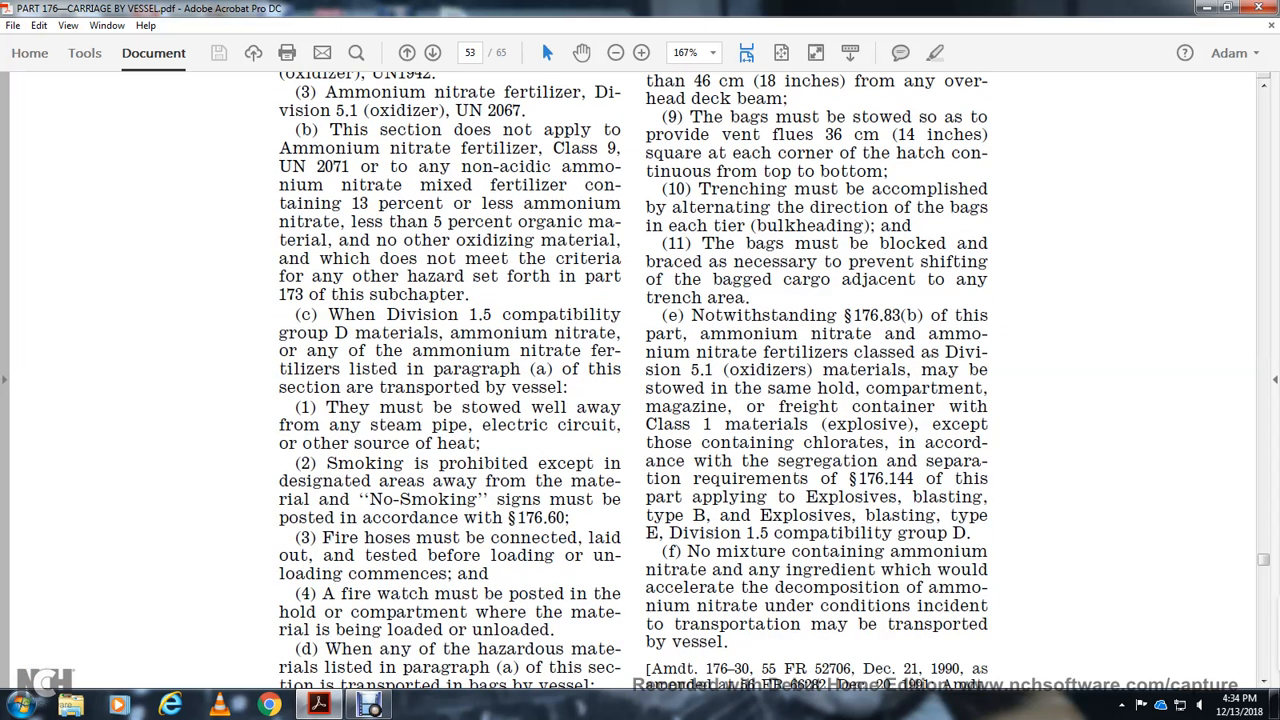
pyautogui.scroll(-3)
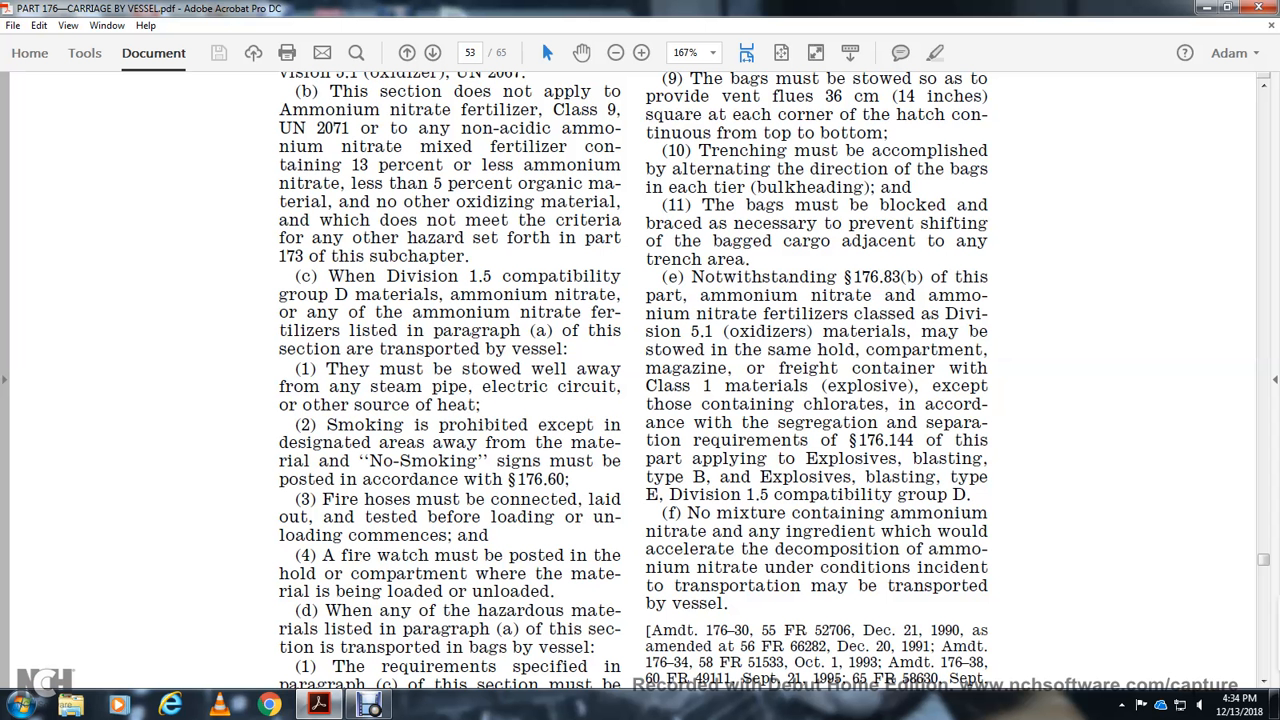
pyautogui.scroll(-3)
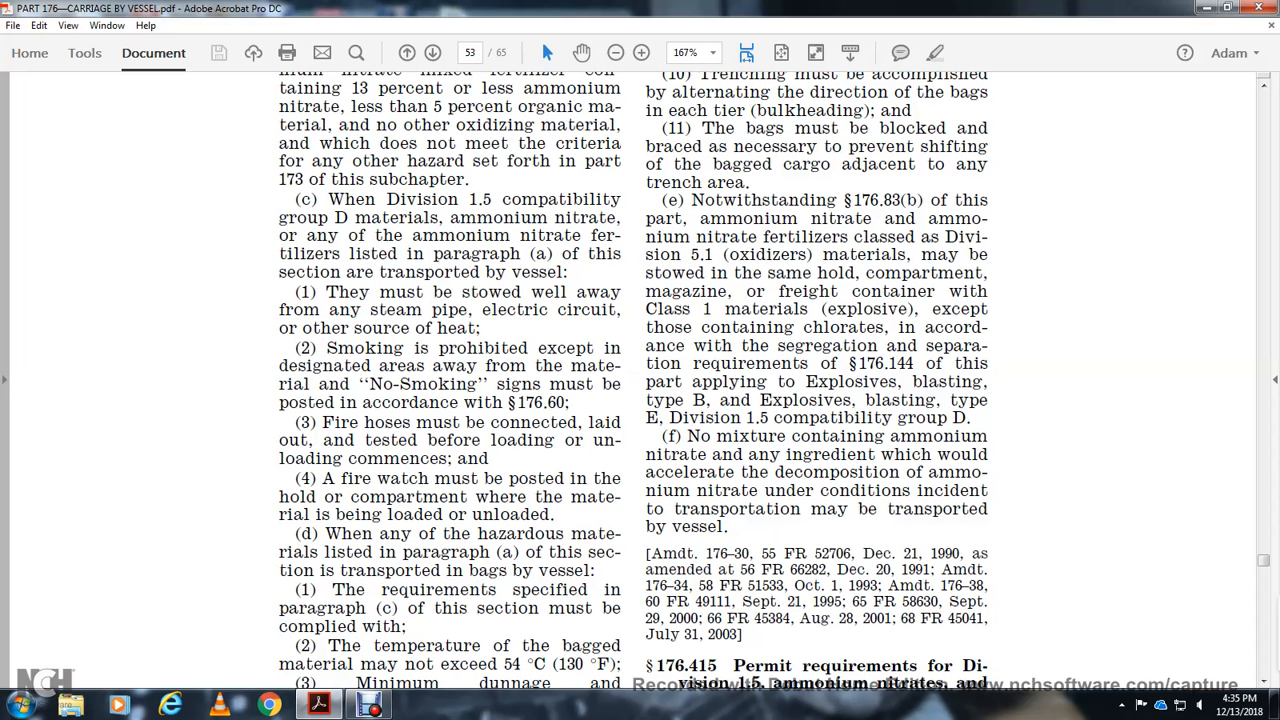
pyautogui.scroll(-3)
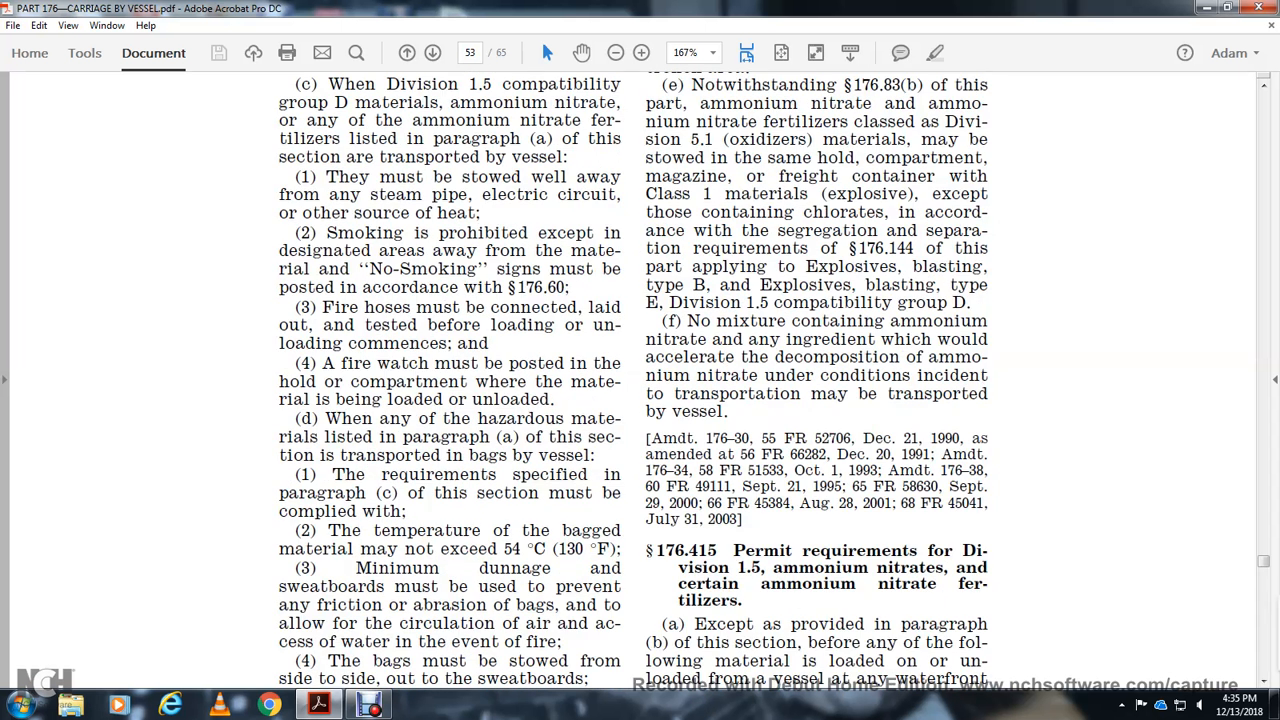
pyautogui.scroll(-3)
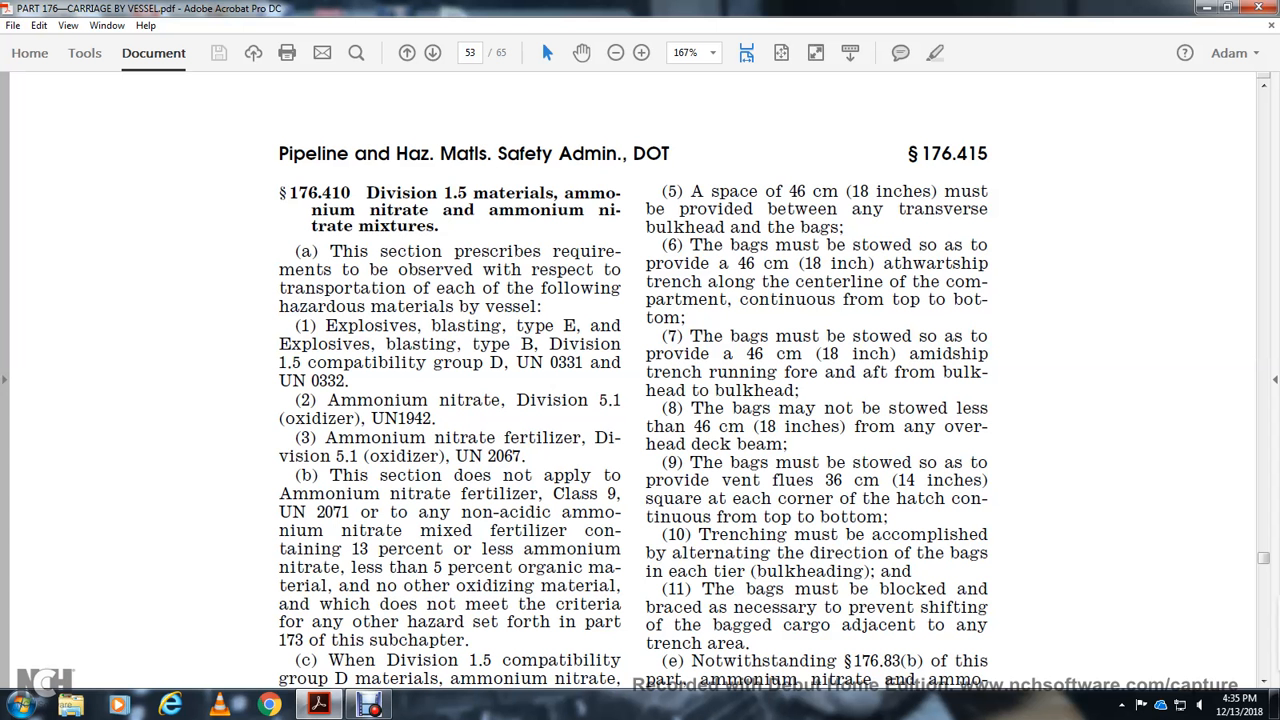
# Step: Scroll past page number 901 to the top of page 54 with the §176.600 header
pyautogui.scroll(-3)
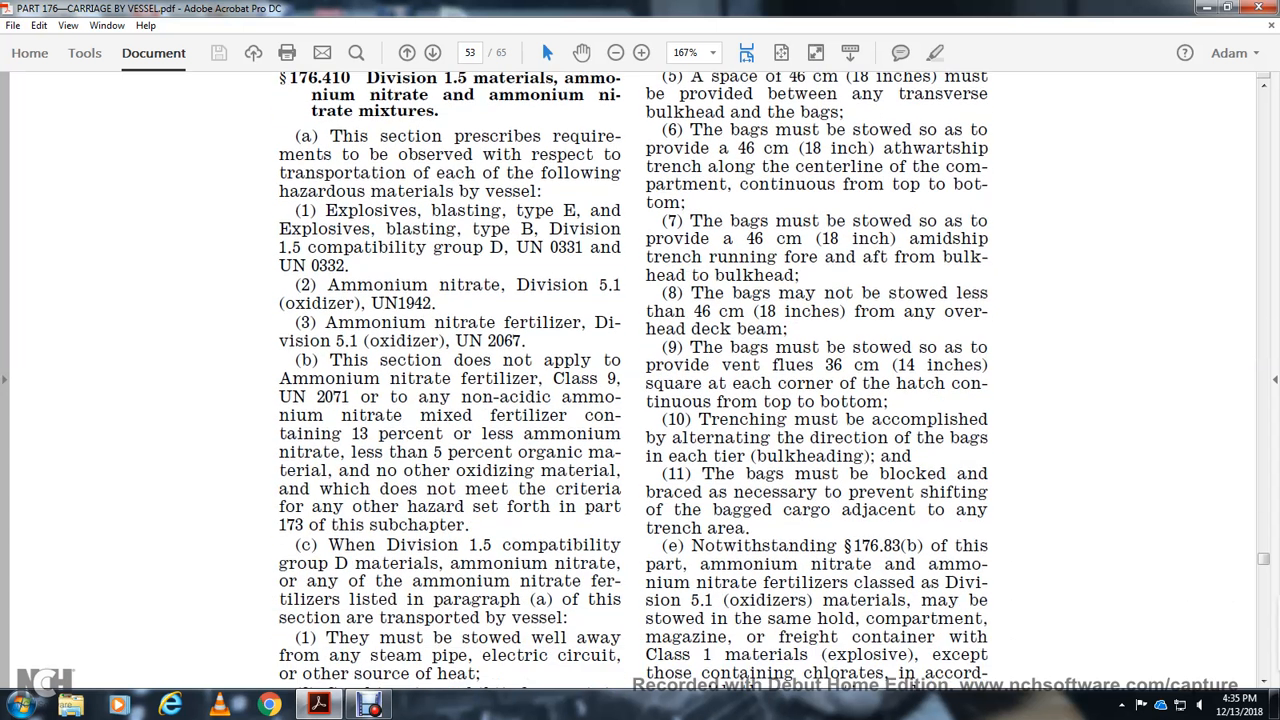
pyautogui.scroll(-3)
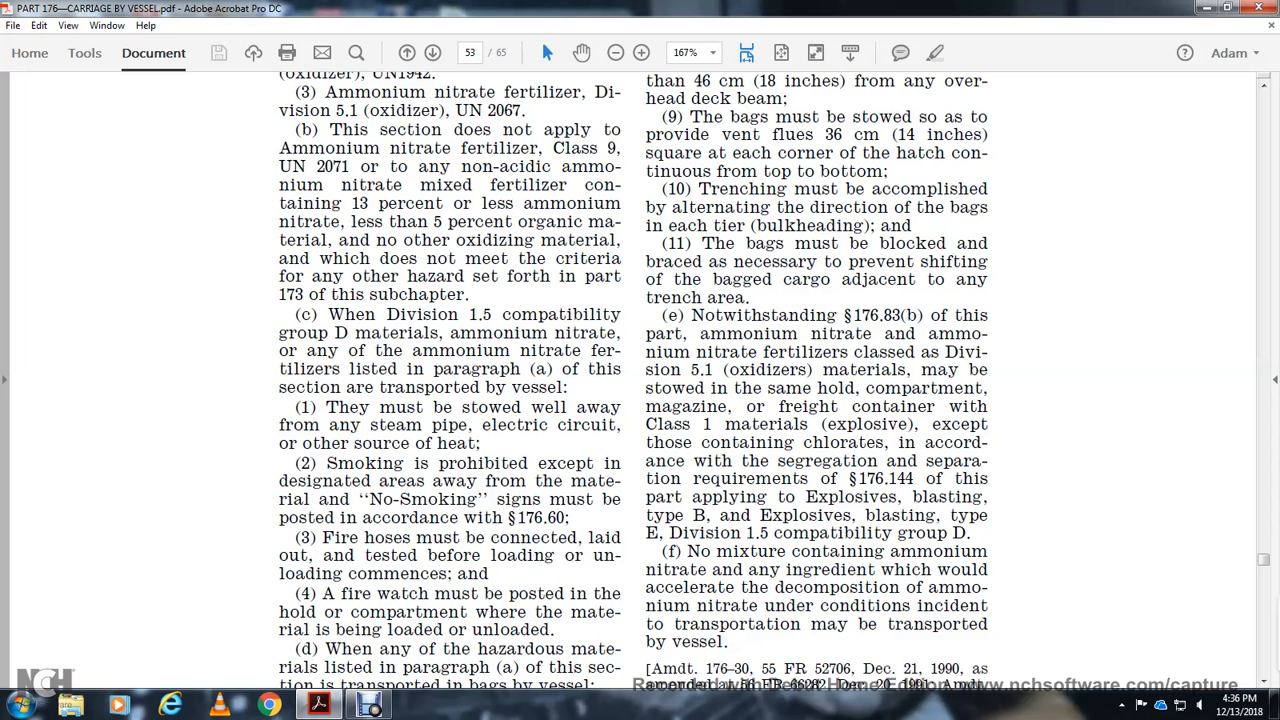
pyautogui.scroll(-3)
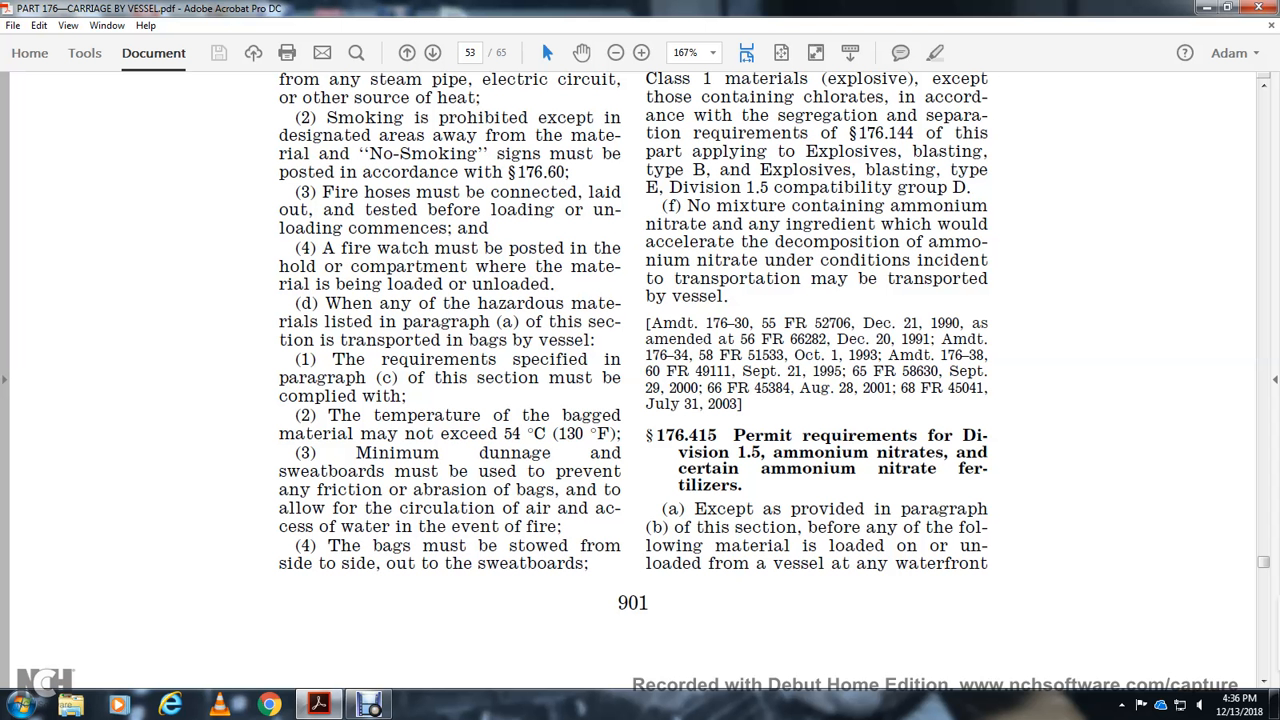
pyautogui.scroll(-3)
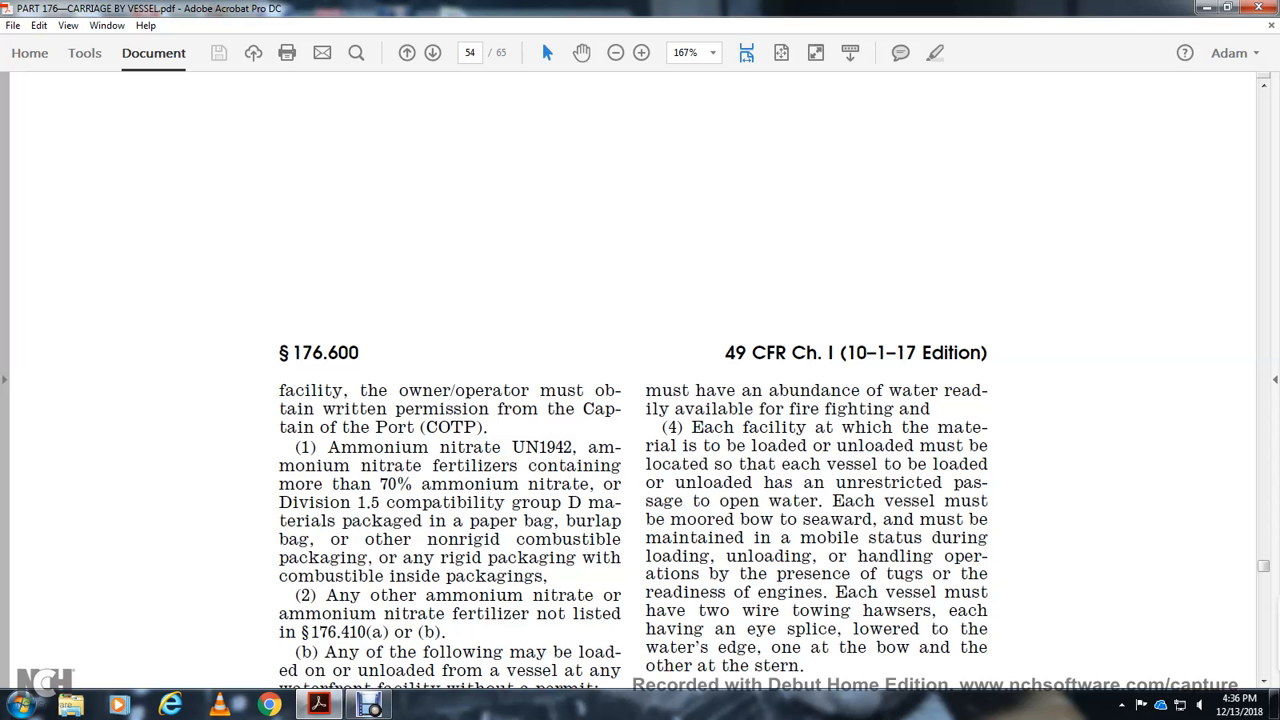
# Step: Scroll page 54 to §176.415's permit exemptions, amendment history, and the Subpart K and L headings
pyautogui.scroll(-3)
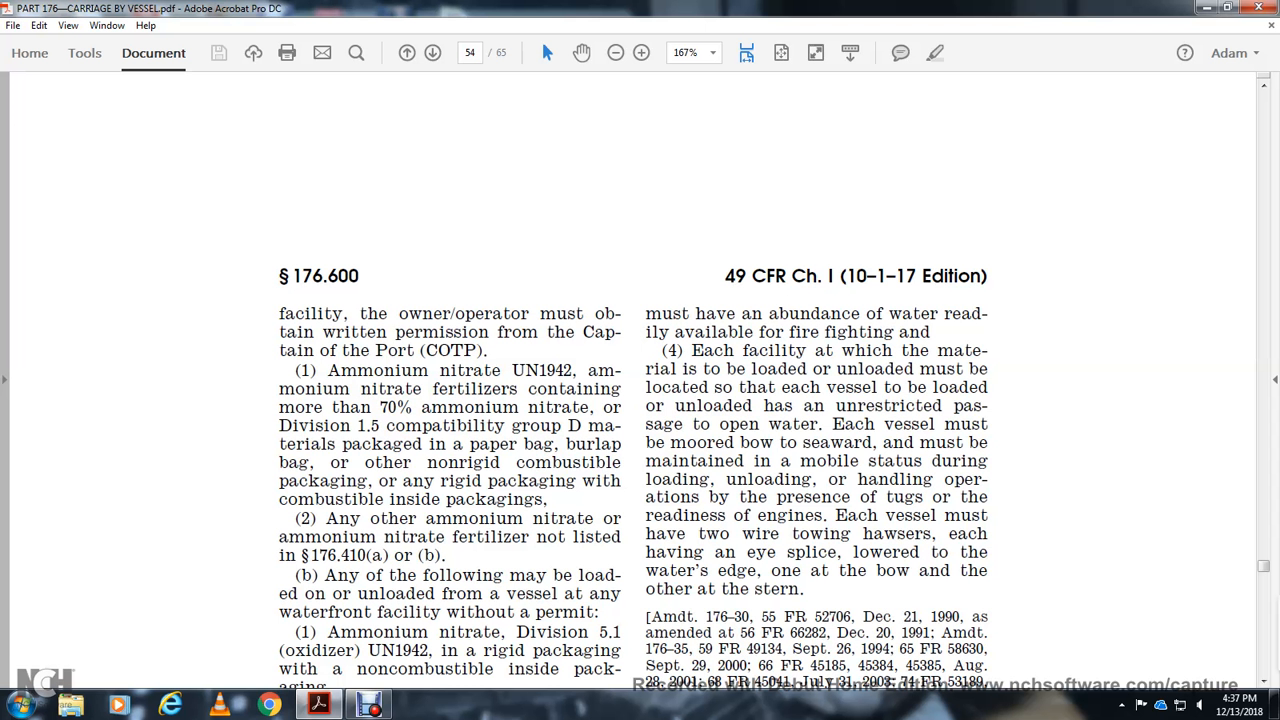
pyautogui.scroll(-3)
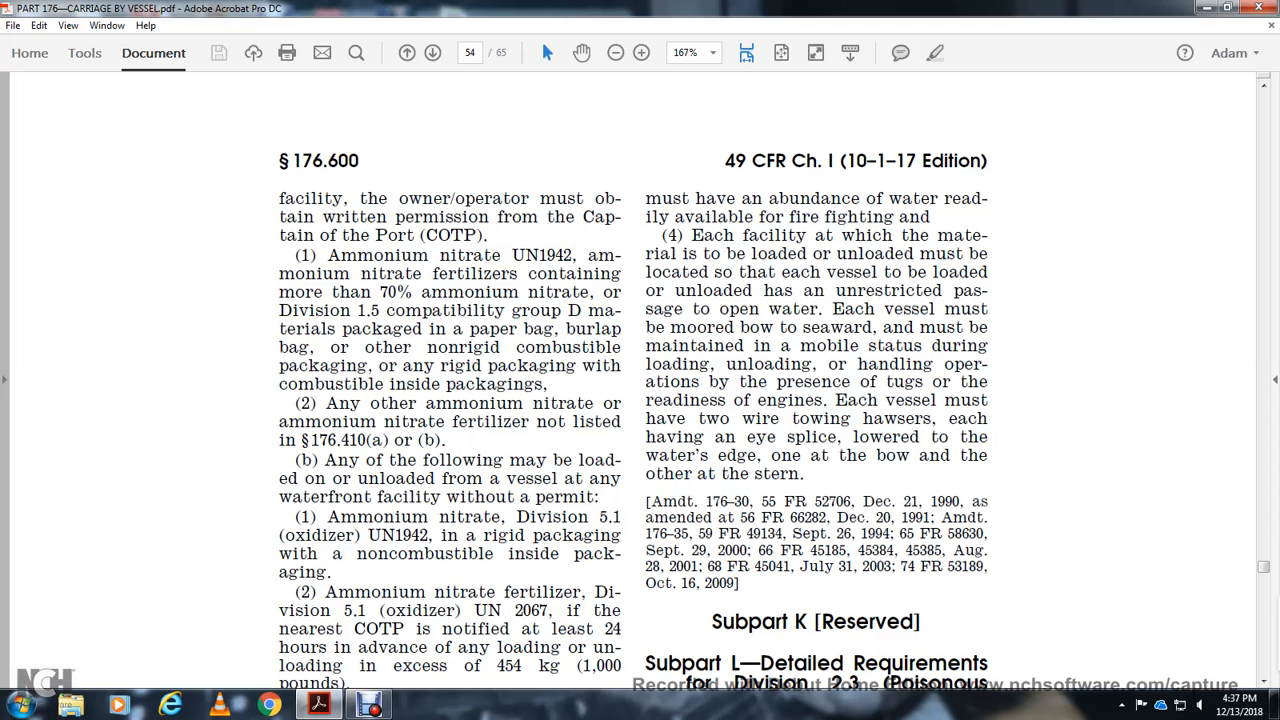
pyautogui.scroll(-3)
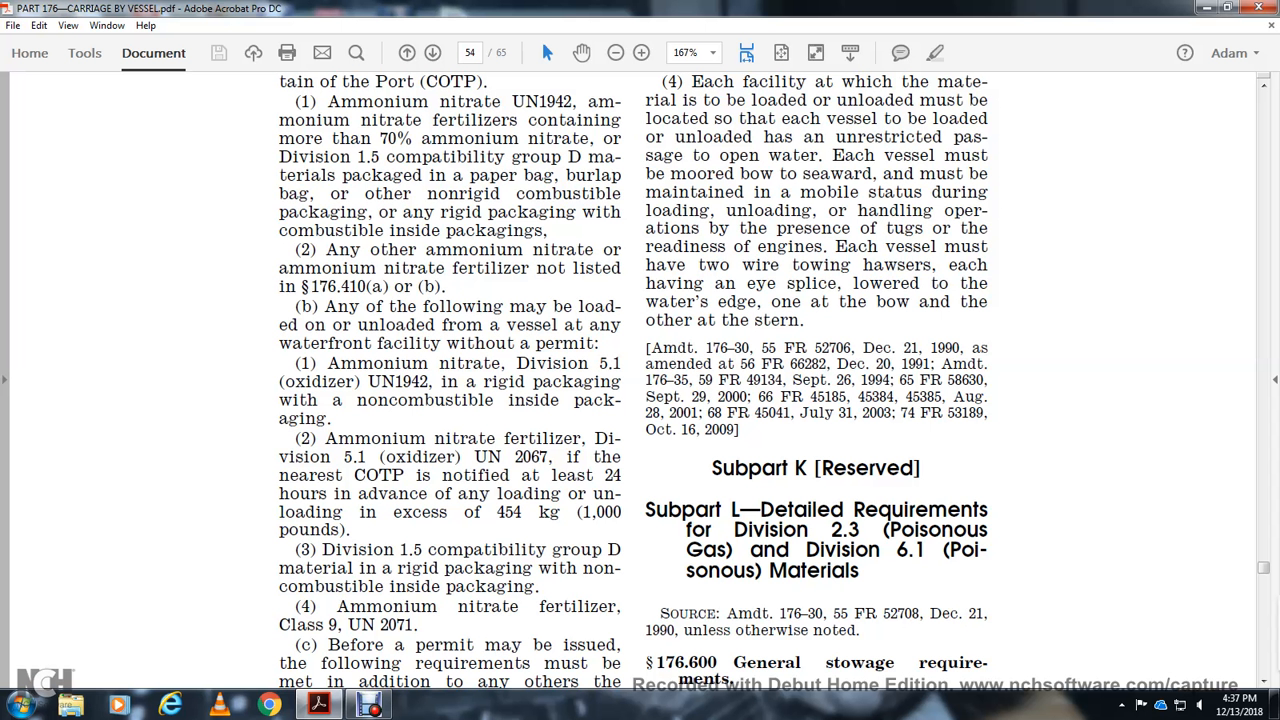
pyautogui.scroll(-3)
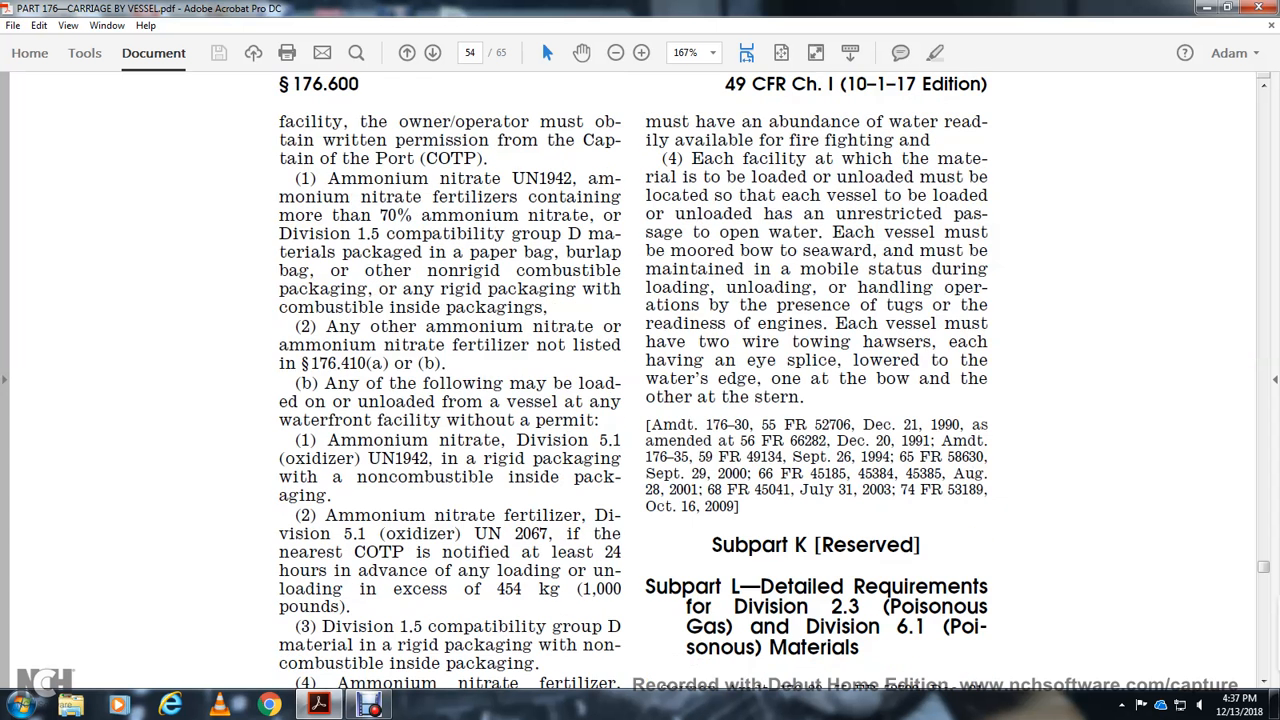
pyautogui.scroll(-3)
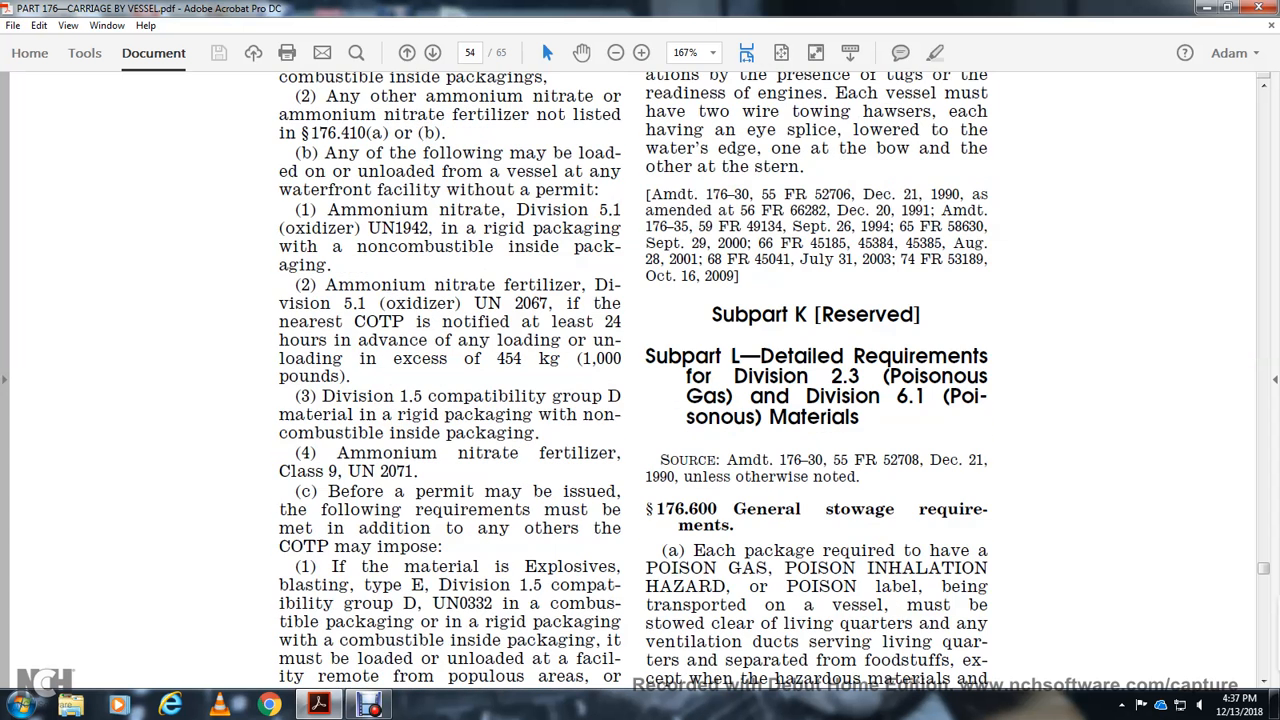
pyautogui.scroll(-3)
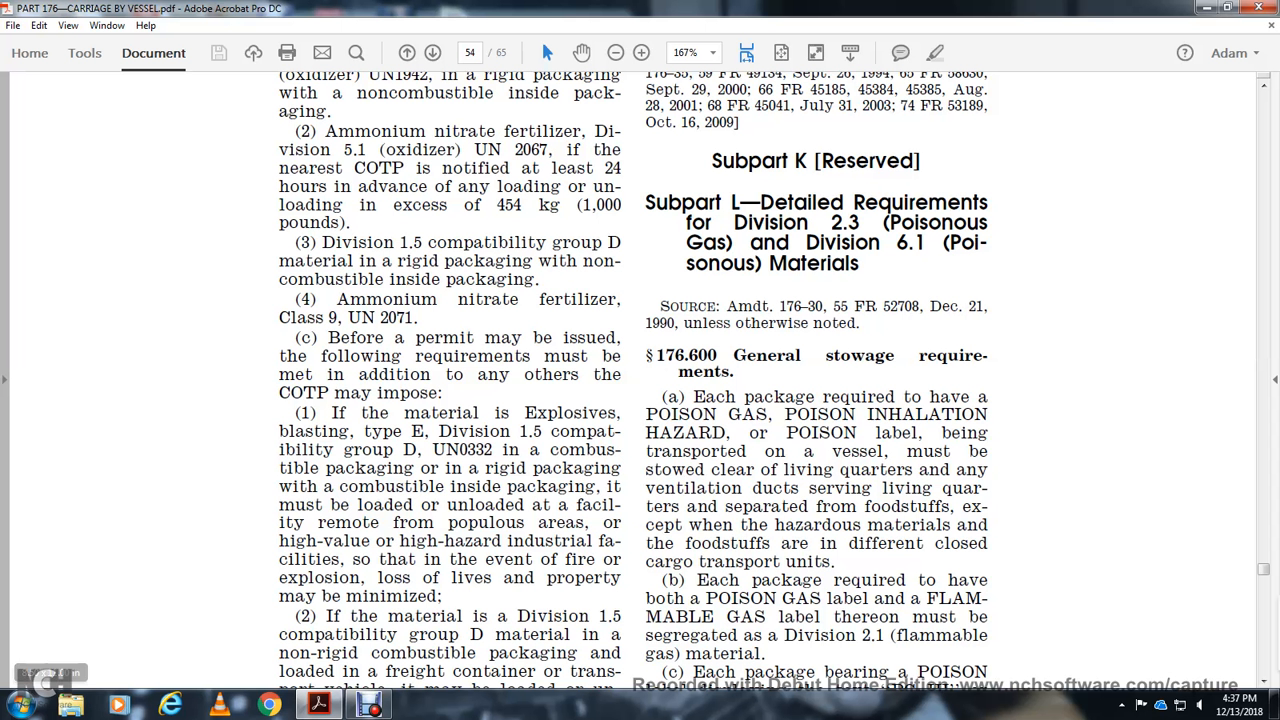
pyautogui.scroll(-3)
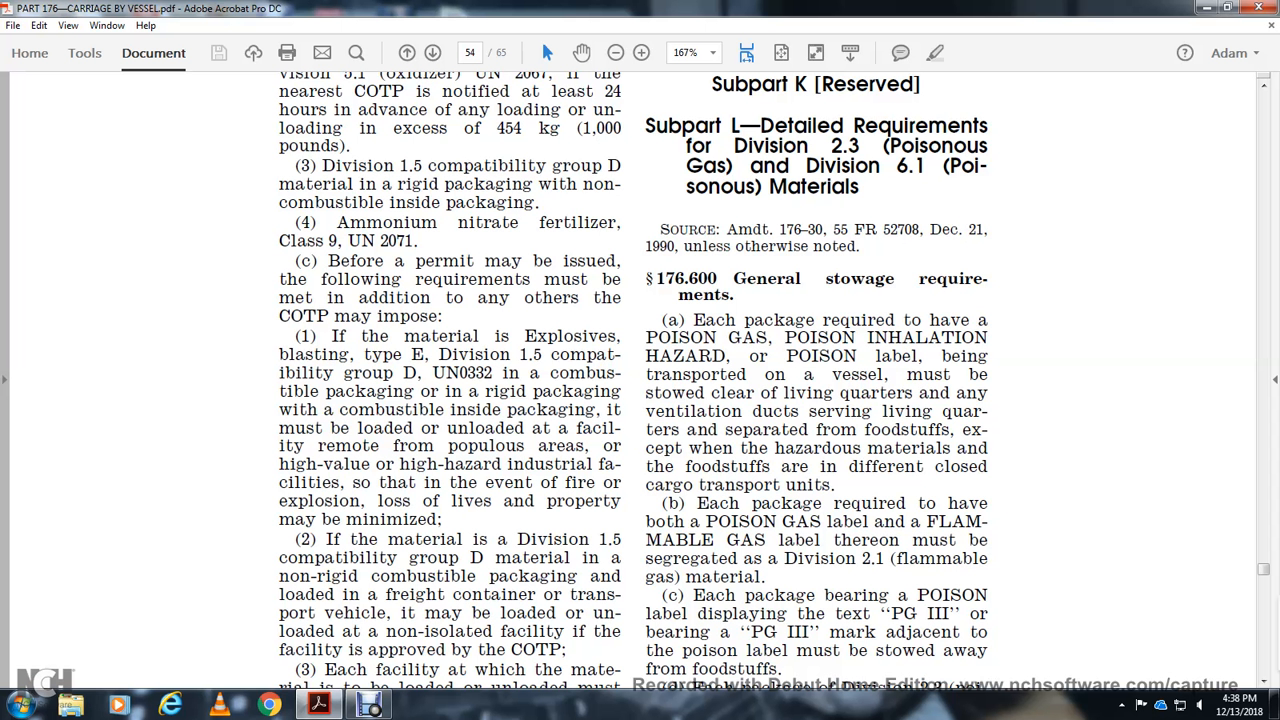
pyautogui.scroll(-3)
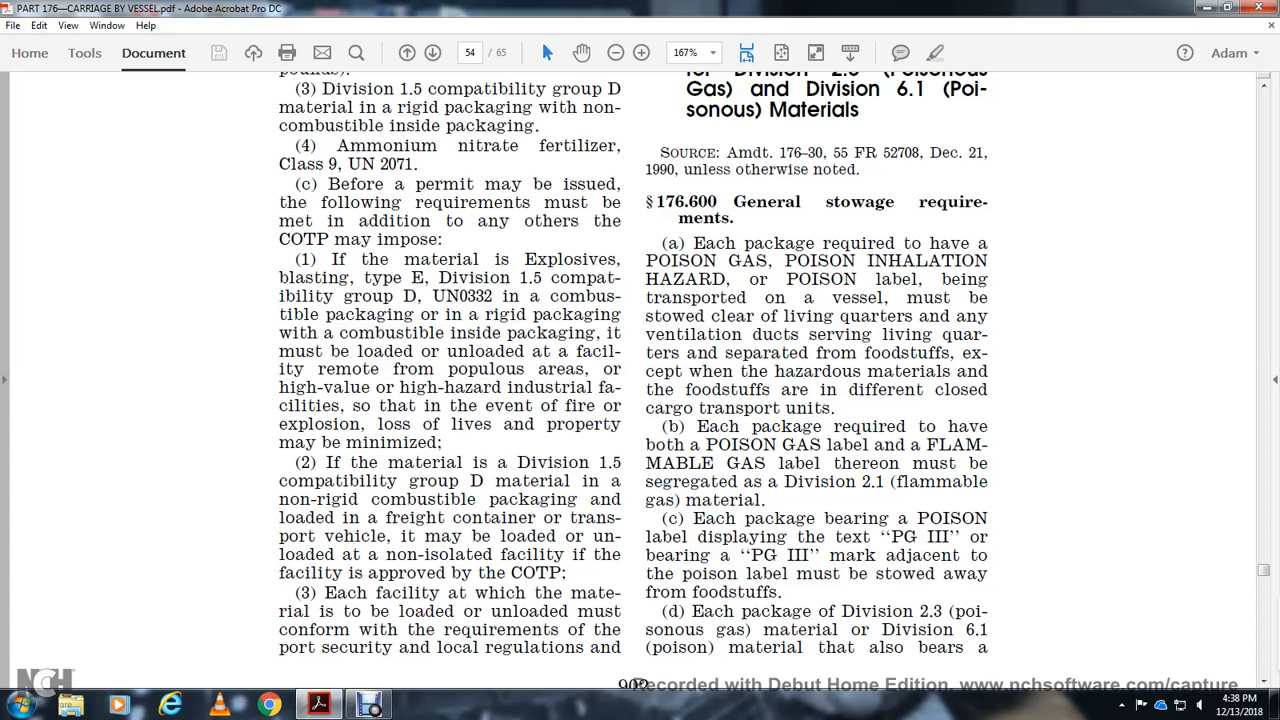
pyautogui.scroll(-3)
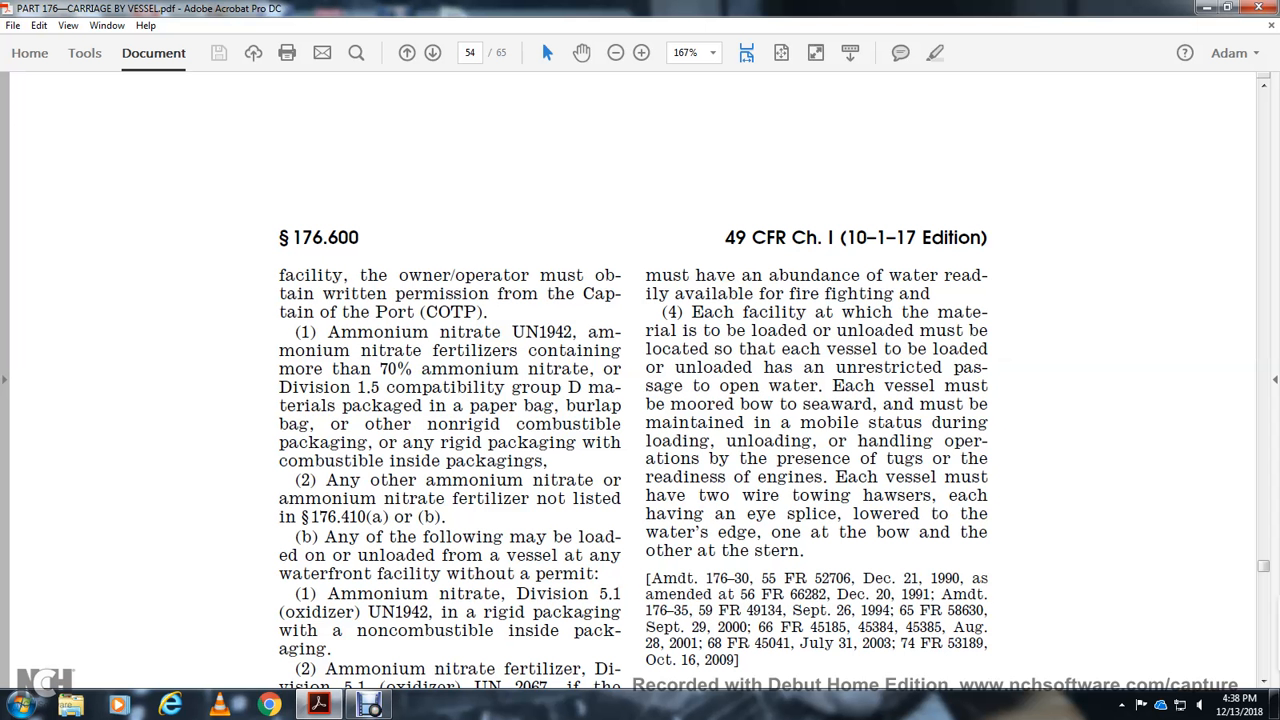
pyautogui.scroll(-3)
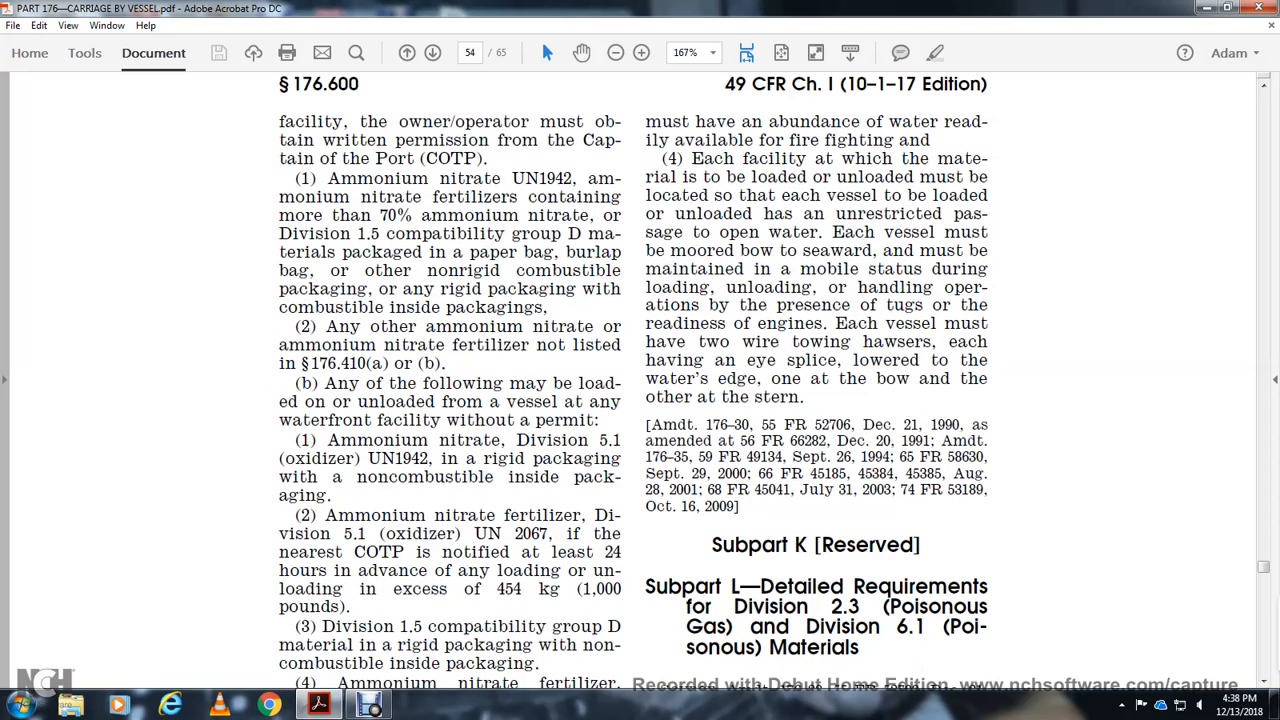